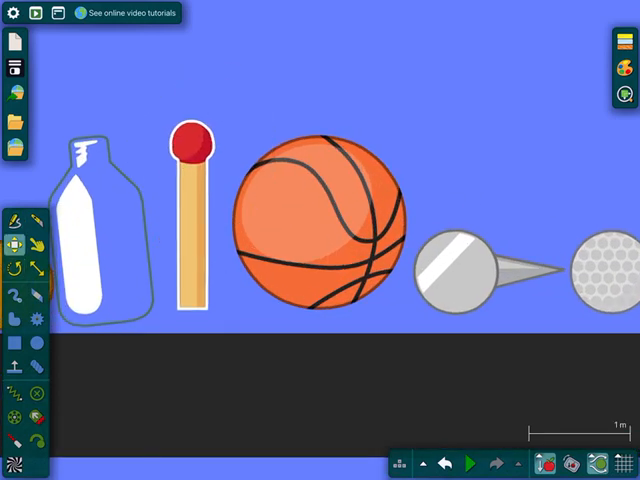
Step: Pan from the dark platform to the light-green plank above the row of contestants
{"action": "left_click", "coordinate": [471, 462]}
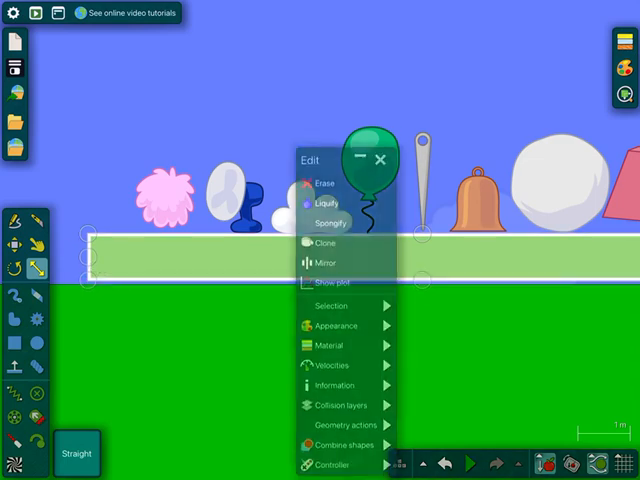
Step: Close the green platform's Edit menu and zoom out to show every team platform
{"action": "left_click", "coordinate": [330, 326]}
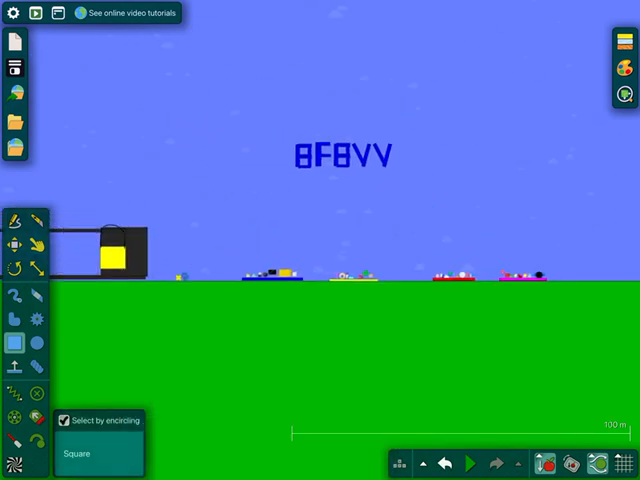
Step: Switch to the move tool and zoom in on contestants lined up on the dark ledge
{"action": "left_click", "coordinate": [547, 462]}
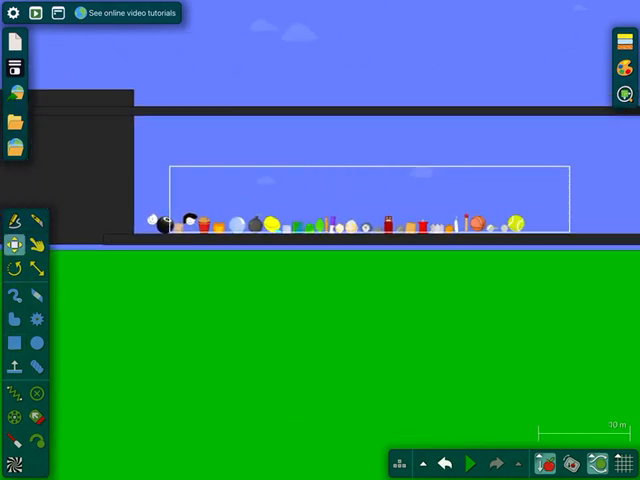
Step: Right-click the contestants, then switch to pickerwheel.com showing an empty input list
{"action": "right_click", "coordinate": [290, 205]}
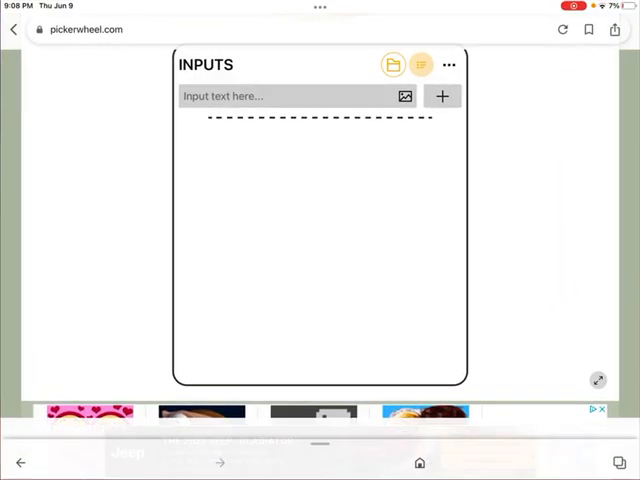
Step: Enter Spam, Extra, 2nd most, Double elimination, Most and Least as six wheel inputs
{"action": "type", "text": "Spam"}
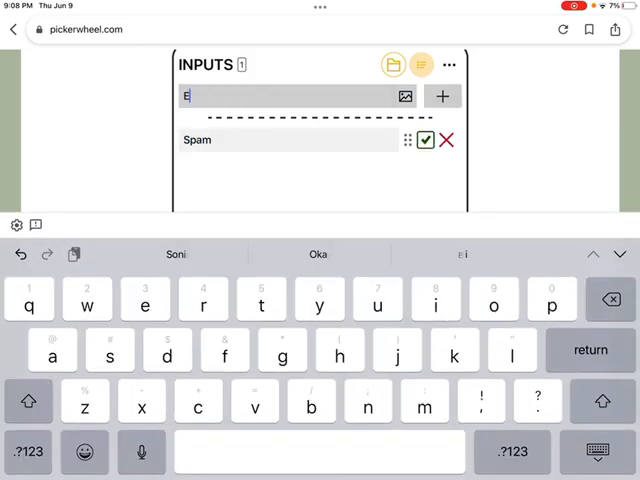
{"action": "type", "text": "xtra"}
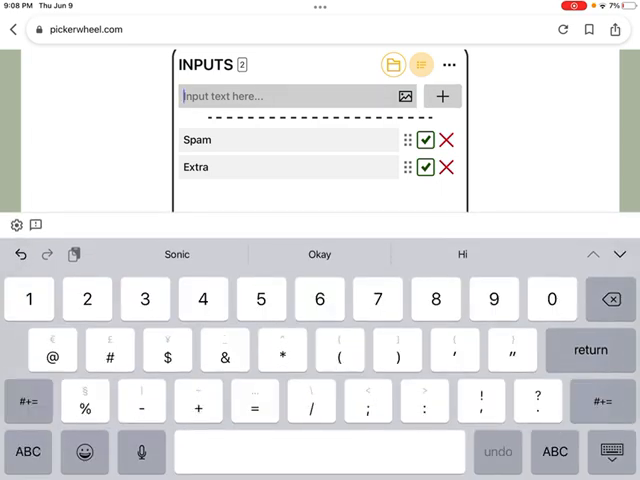
{"action": "type", "text": "2nd m"}
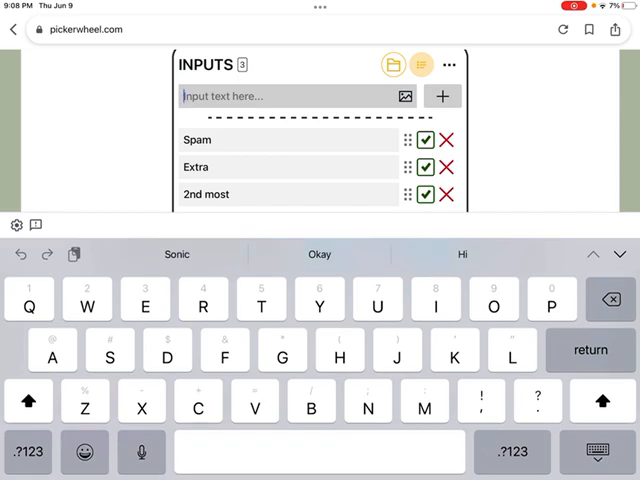
{"action": "left_click", "coordinate": [597, 452]}
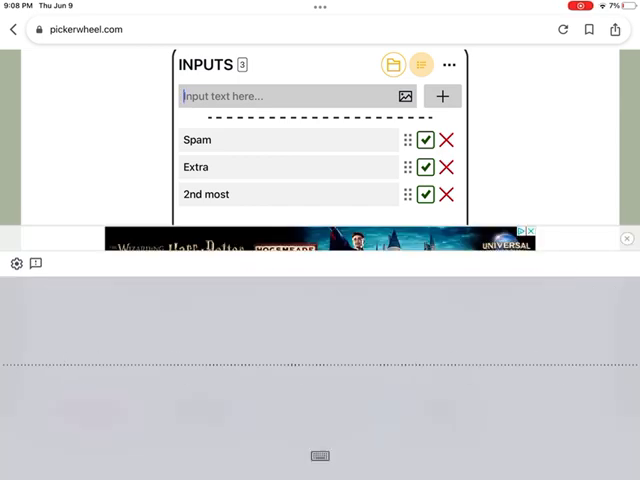
{"action": "type", "text": "Double or"}
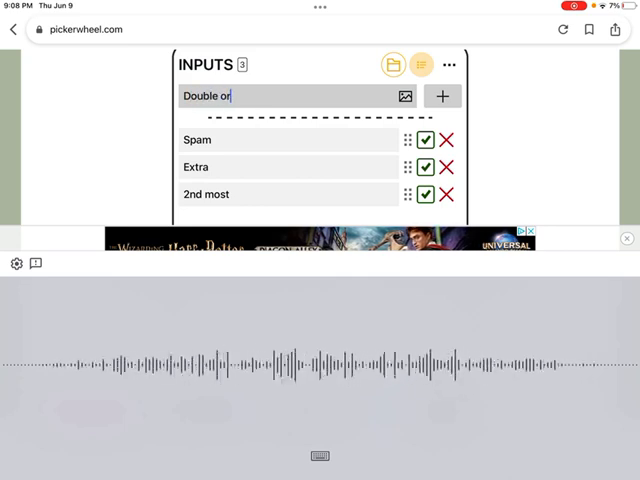
{"action": "type", "text": "elimination"}
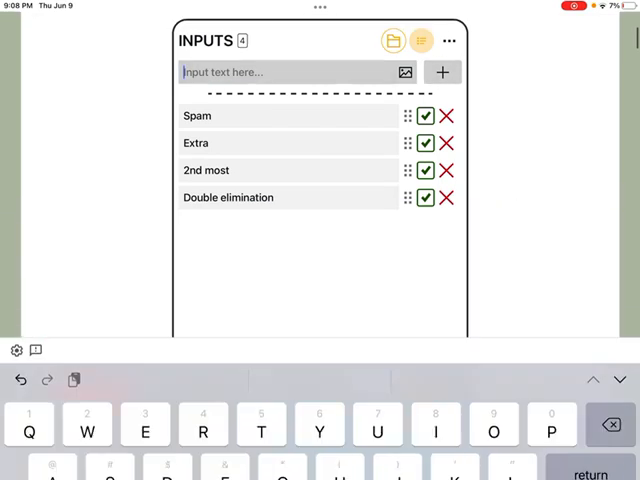
{"action": "type", "text": "M"}
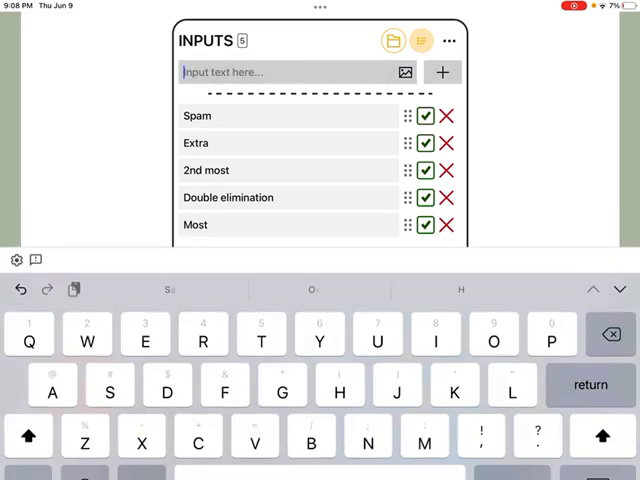
{"action": "type", "text": "Least"}
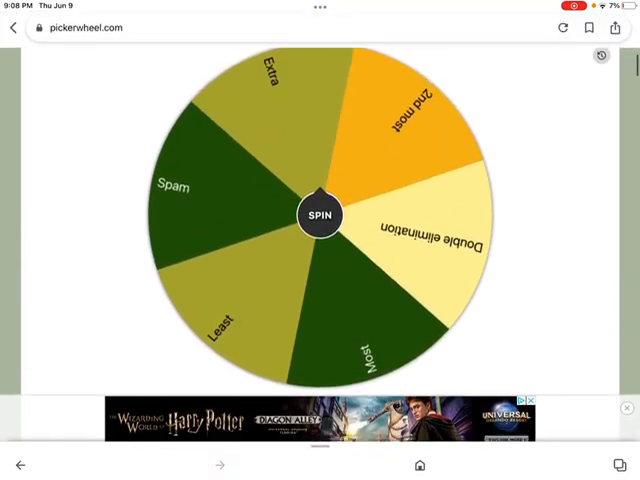
Step: Spin the six-option wheel twice, then switch back to the Algodoo scene
{"action": "left_click", "coordinate": [318, 216]}
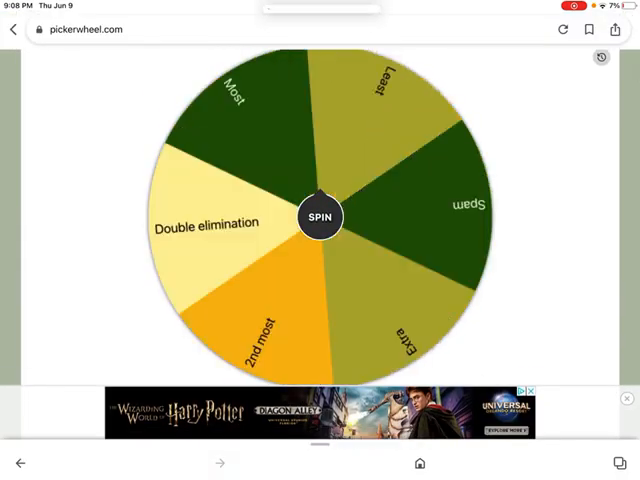
{"action": "left_click", "coordinate": [319, 216]}
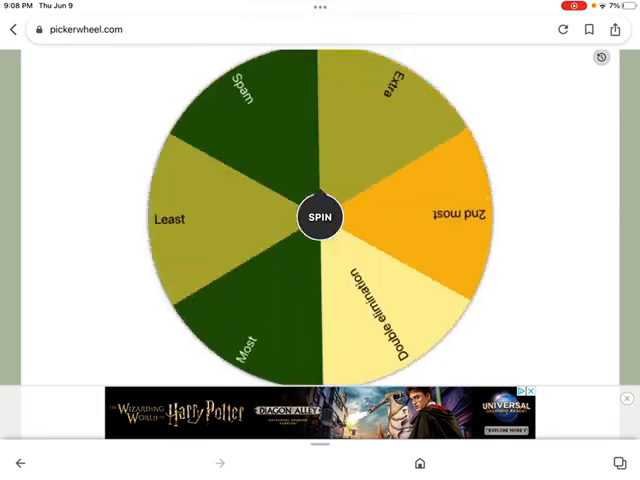
{"action": "left_click", "coordinate": [319, 216]}
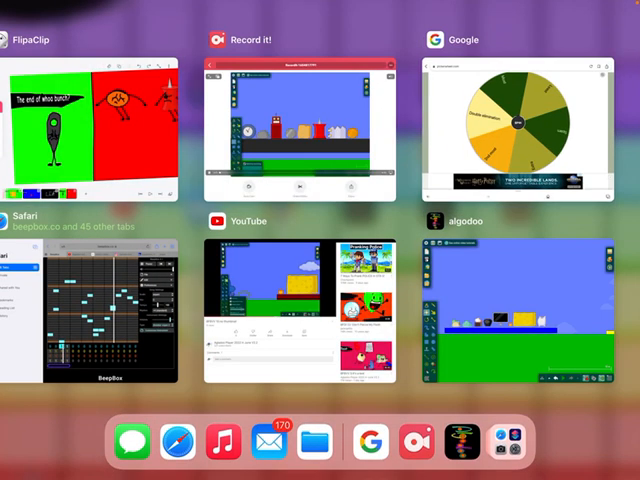
{"action": "left_click", "coordinate": [520, 310]}
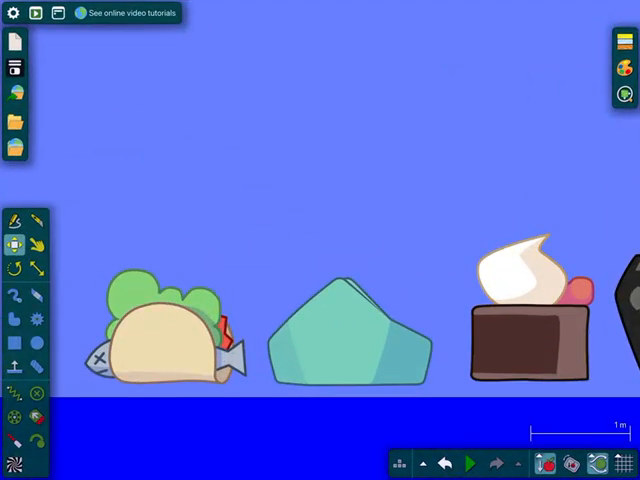